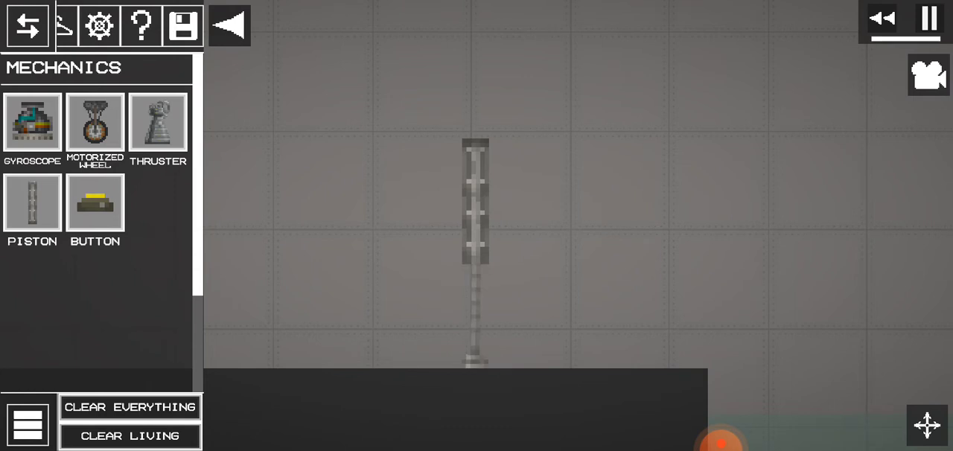
# Step: Pause the sandbox simulation, then resume it
pyautogui.click(929, 17)
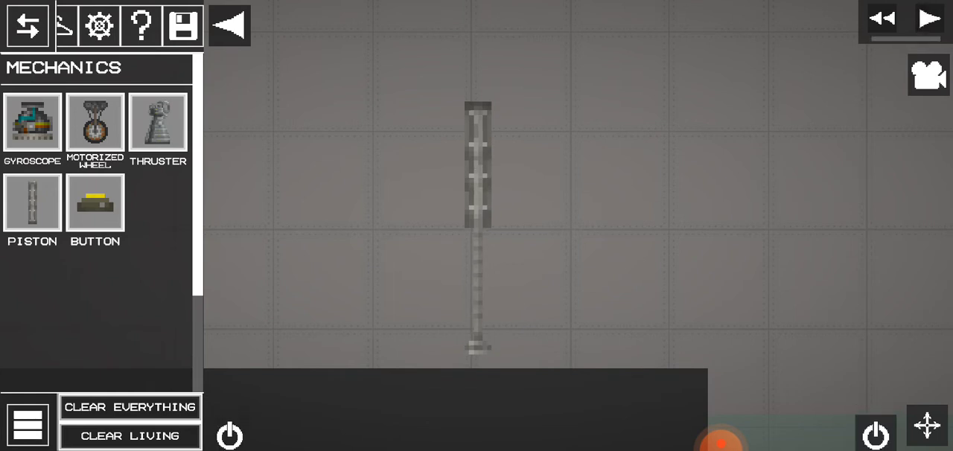
pyautogui.click(929, 18)
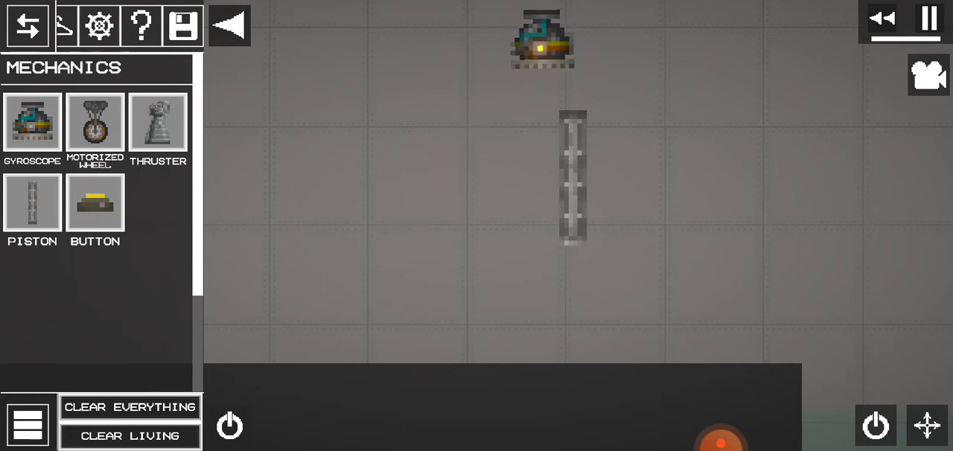
pyautogui.rightClick(542, 39)
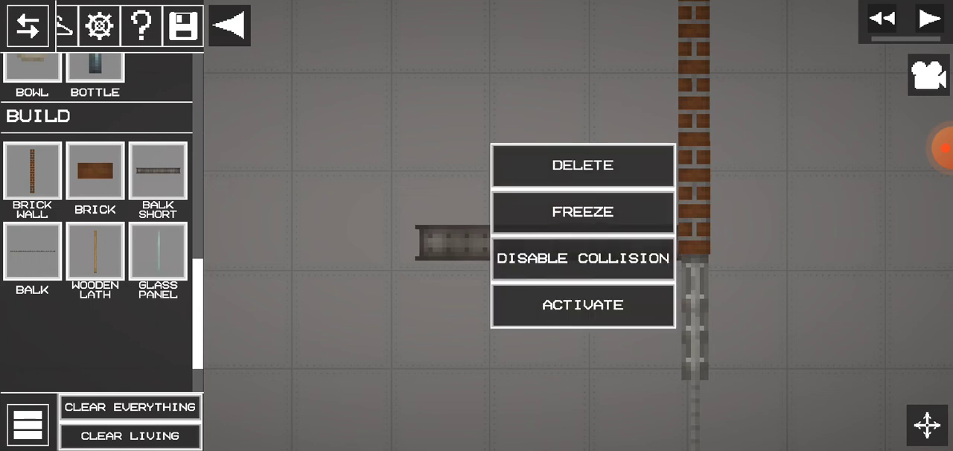
# Step: Freeze the girder in place so it stays fixed
pyautogui.click(583, 257)
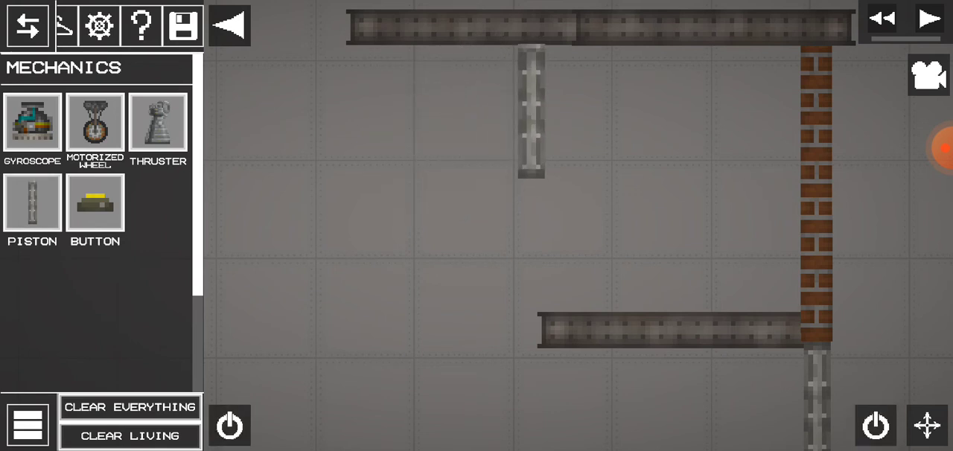
# Step: Bring up the frame object's and hanging piston's actions, then run the simulation and activate the piston
pyautogui.rightClick(530, 116)
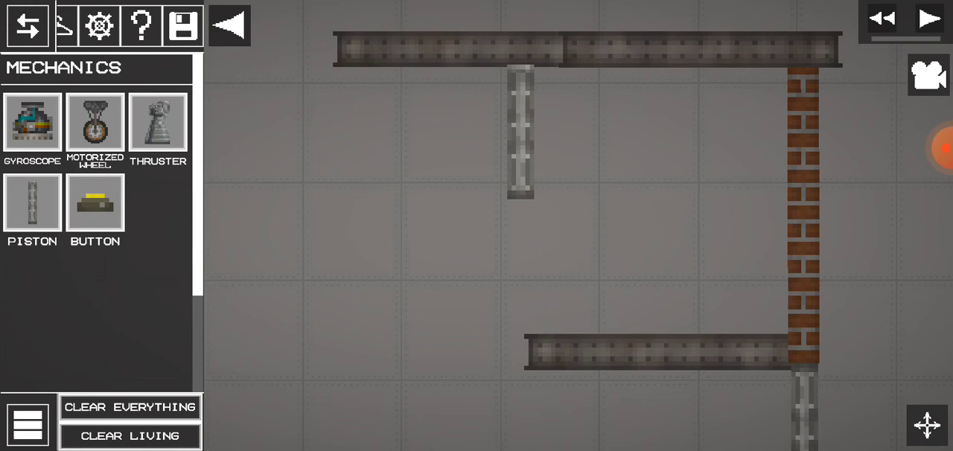
pyautogui.rightClick(521, 134)
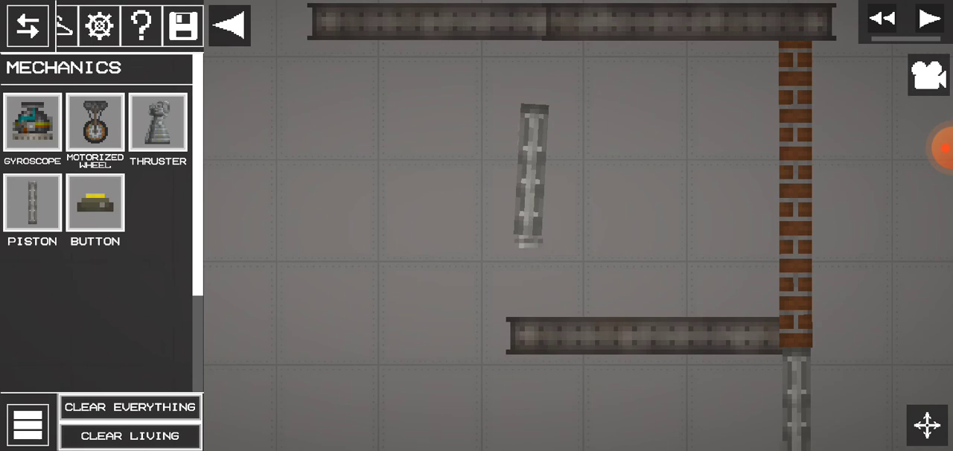
pyautogui.click(929, 17)
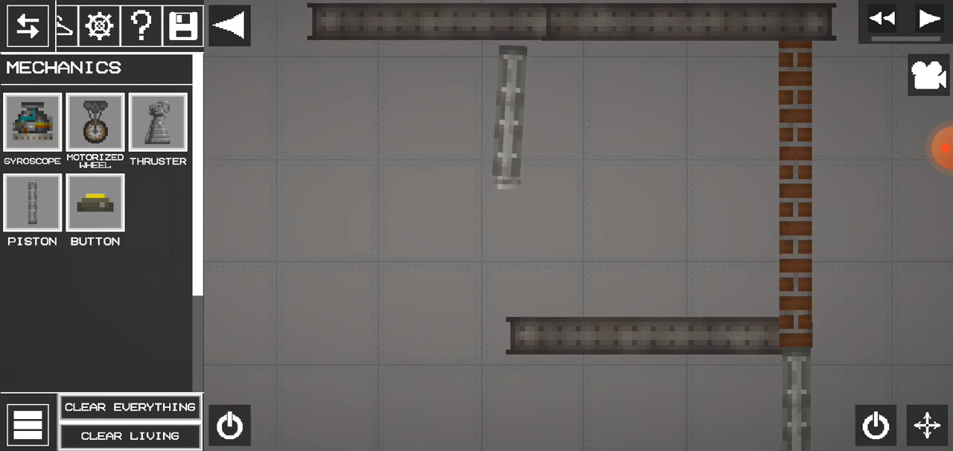
pyautogui.click(930, 17)
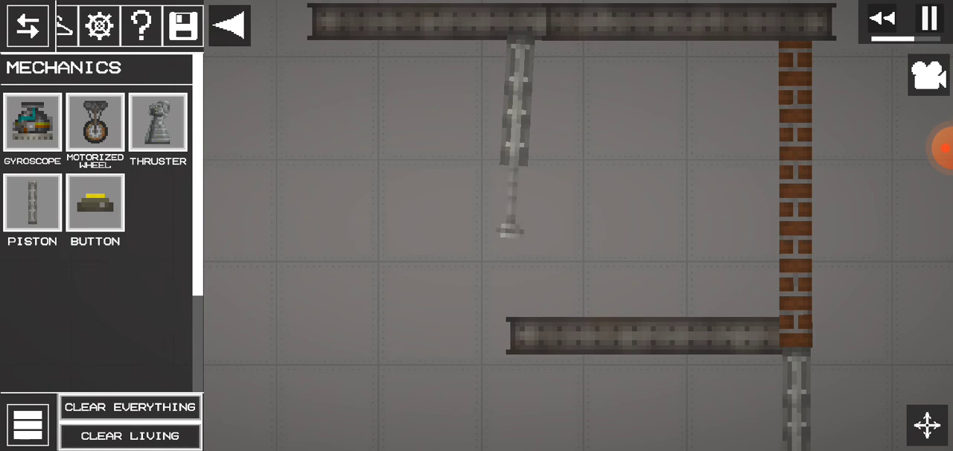